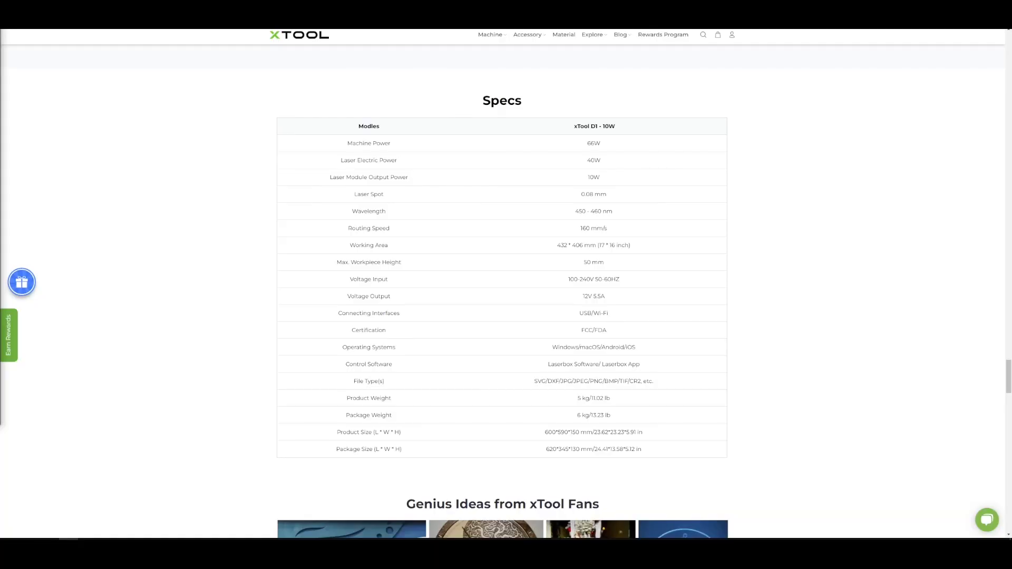
pyautogui.moveTo(402, 129)
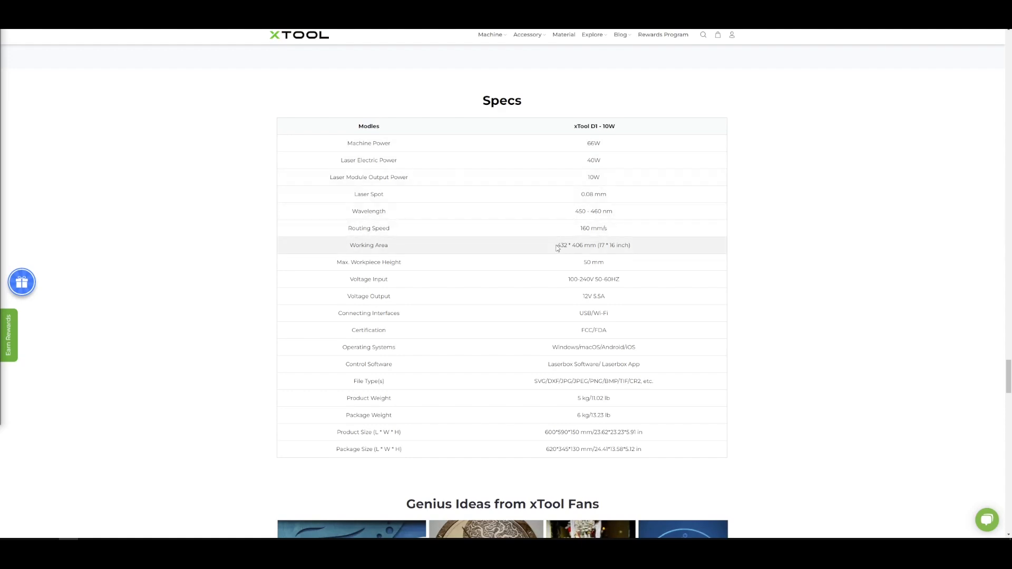
# Highlight the D1 10W working area, 432 × 406 mm, in the Specs table
pyautogui.moveTo(557, 245); pyautogui.dragTo(630, 244)
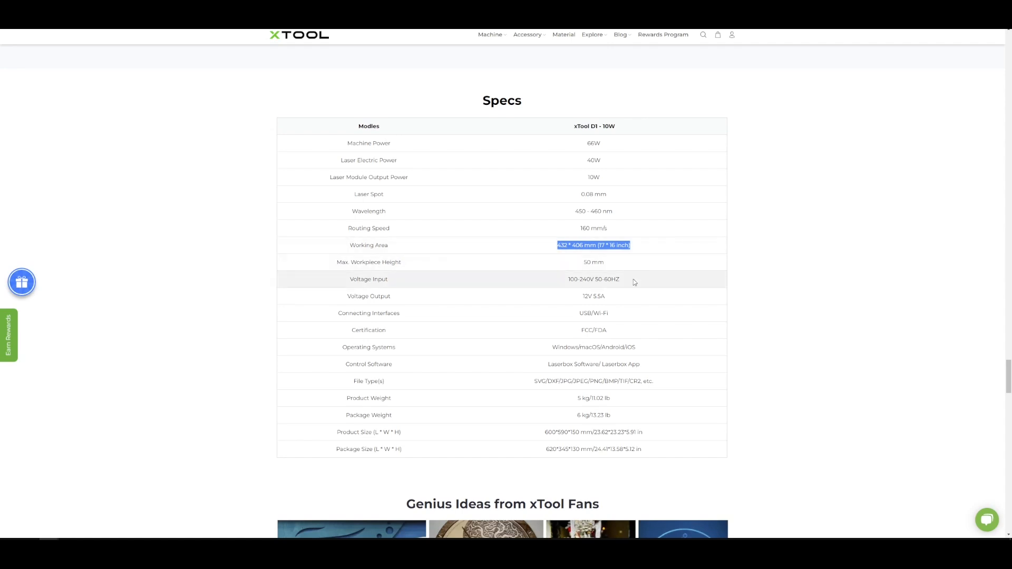
pyautogui.moveTo(524, 414)
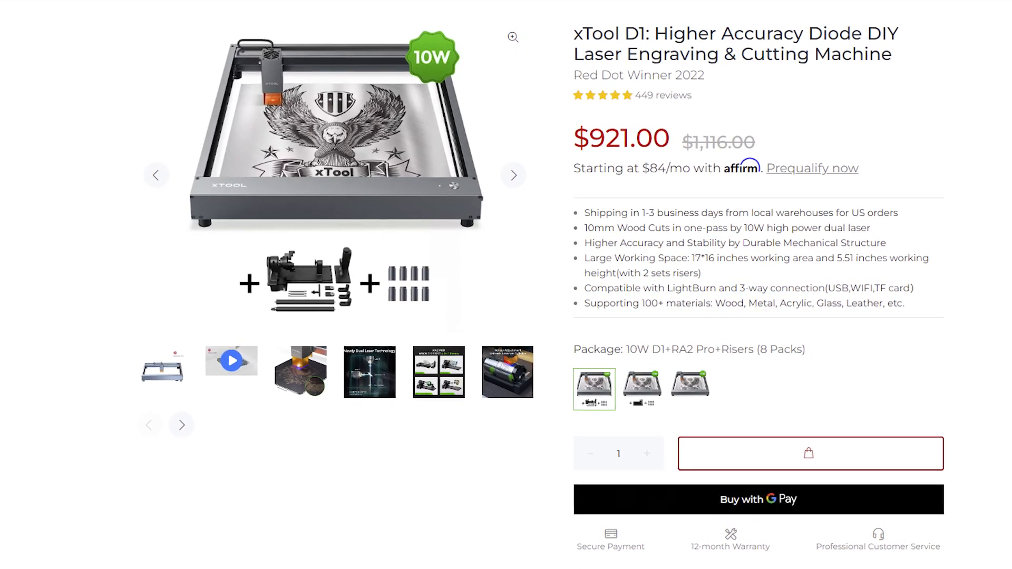
pyautogui.scroll(-3)
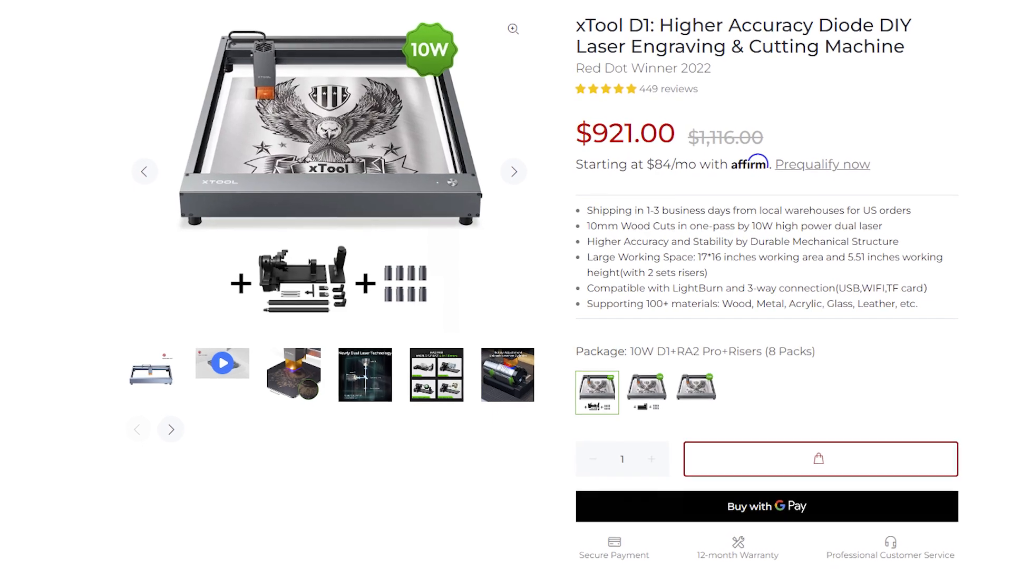
pyautogui.scroll(-3)
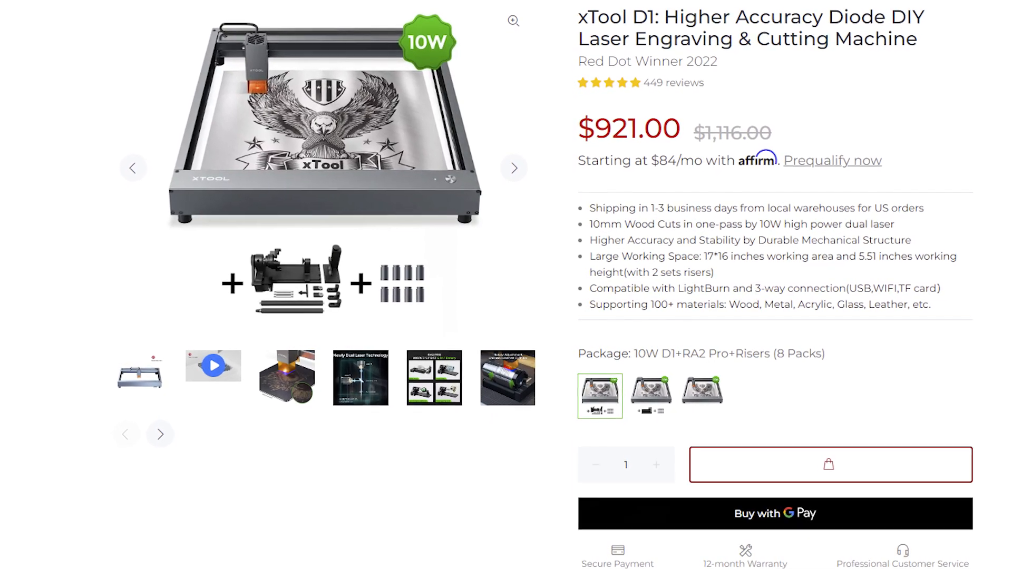
pyautogui.scroll(-3)
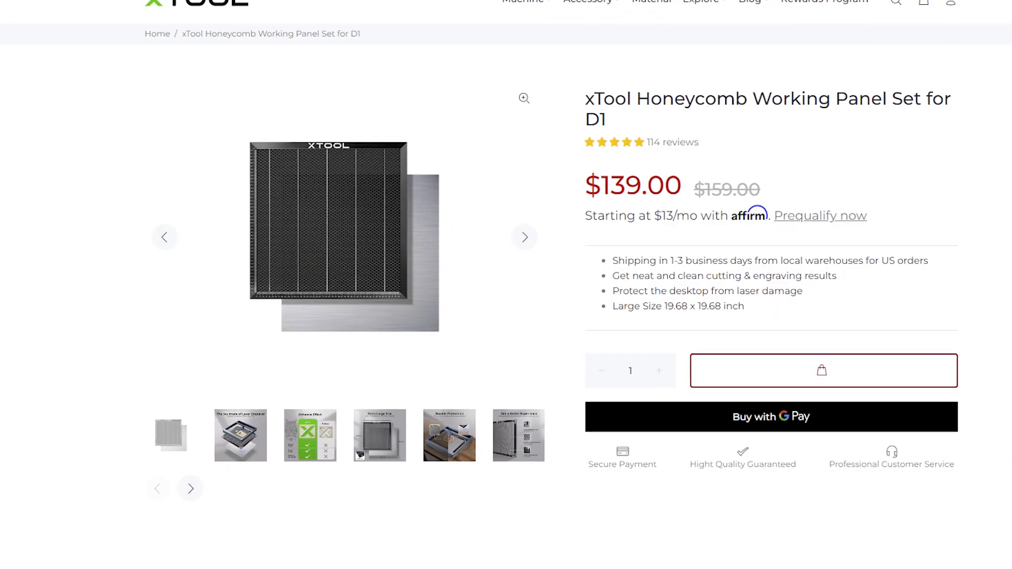
# Scroll through the Honeycomb Working Panel Set for D1 product page
pyautogui.scroll(-3)
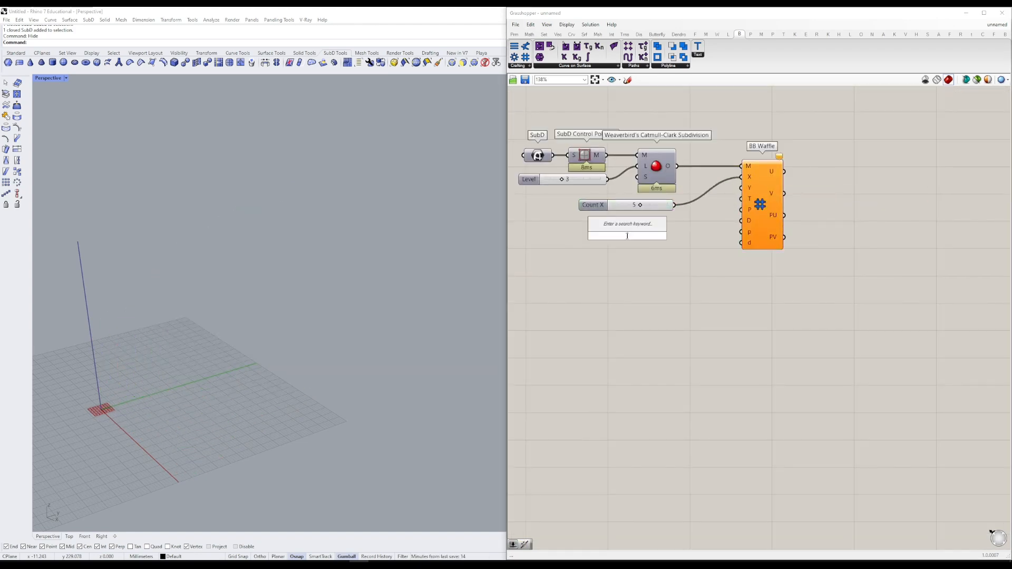
pyautogui.click(630, 333)
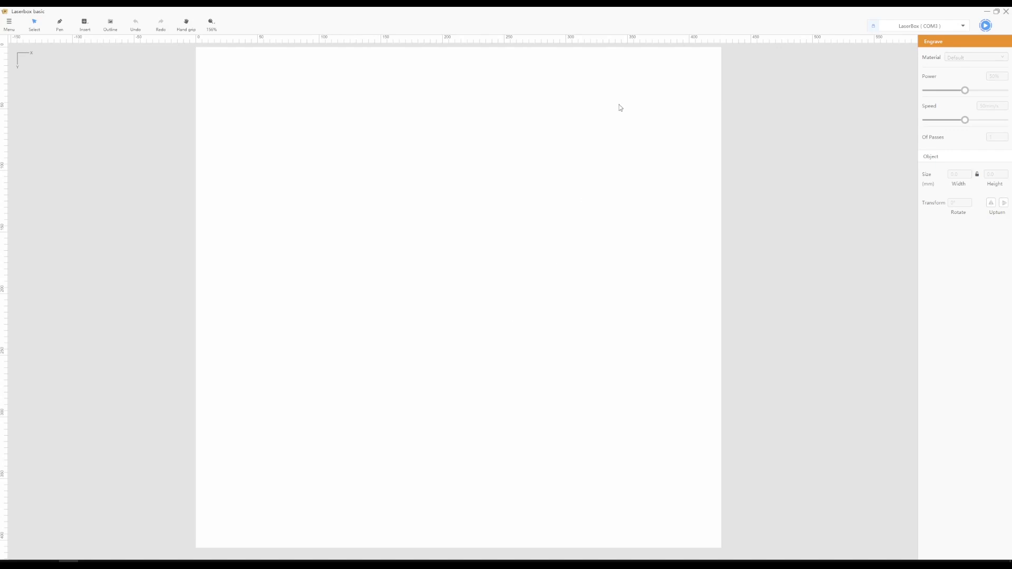
# Disconnect and reconnect the LaserBox on COM3 from the device list
pyautogui.click(926, 25)
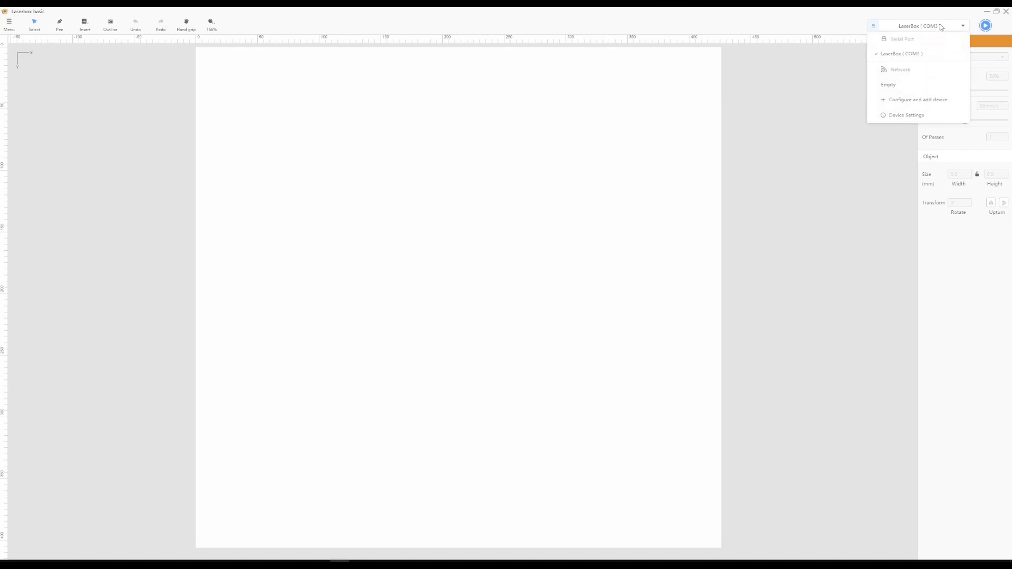
pyautogui.click(889, 84)
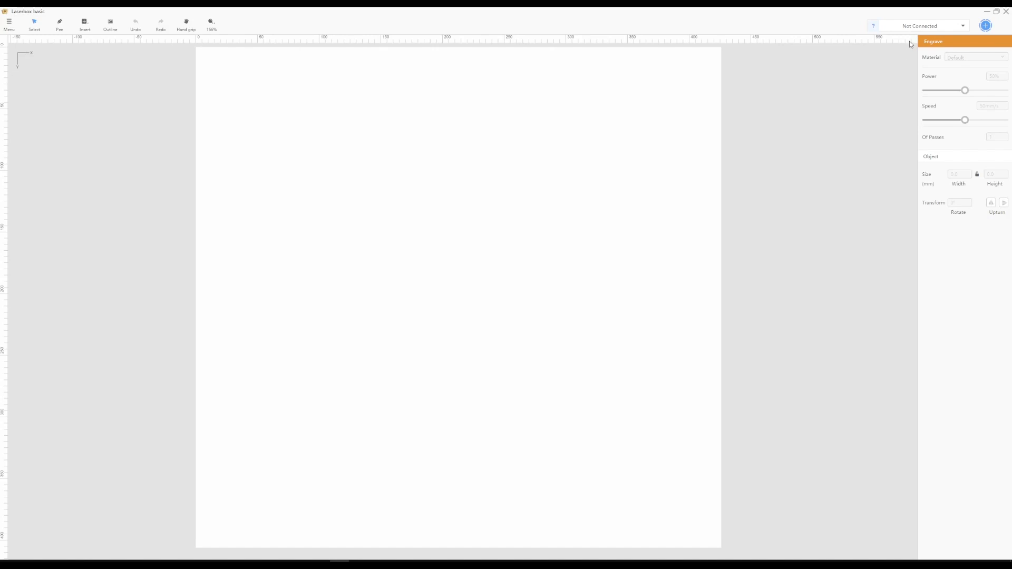
pyautogui.click(925, 26)
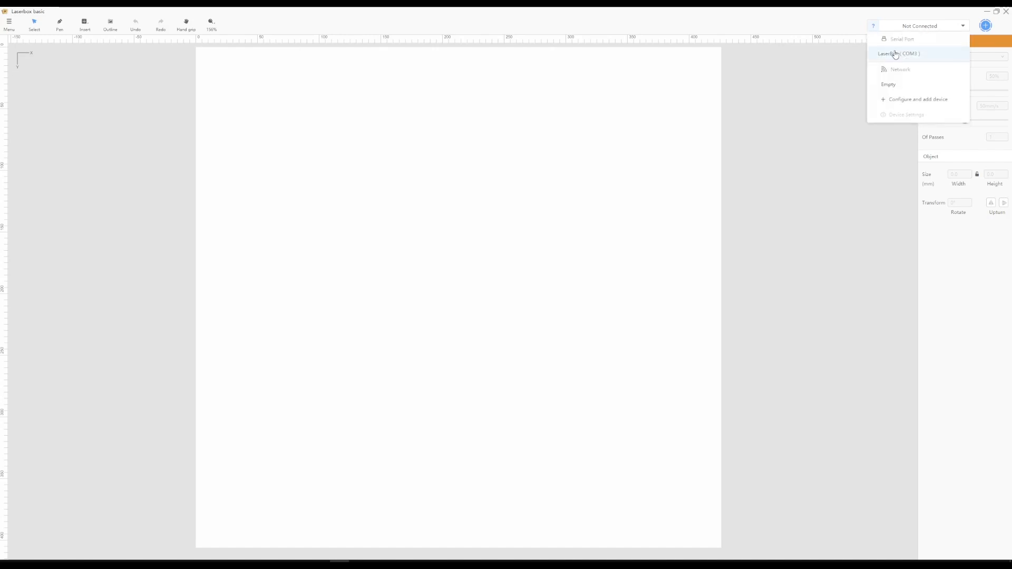
pyautogui.click(898, 54)
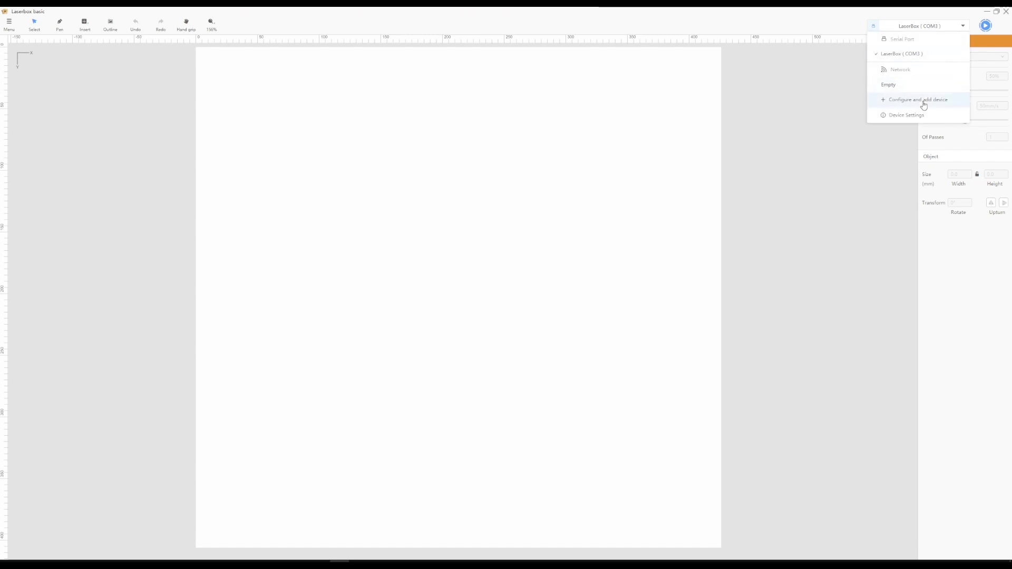
# Start adding a device with the LaserBox on COM3 chosen as the port
pyautogui.click(918, 99)
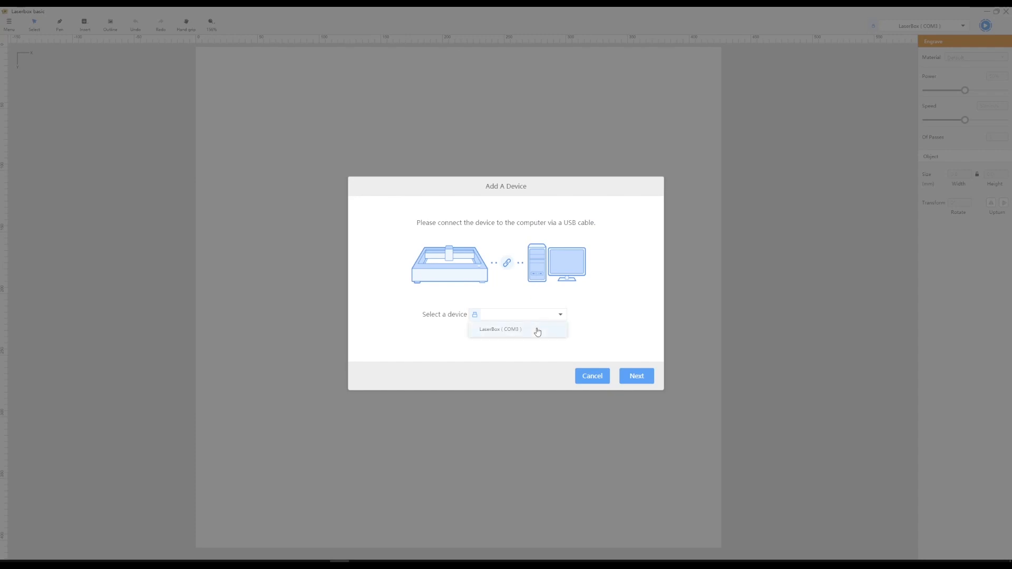
pyautogui.click(502, 329)
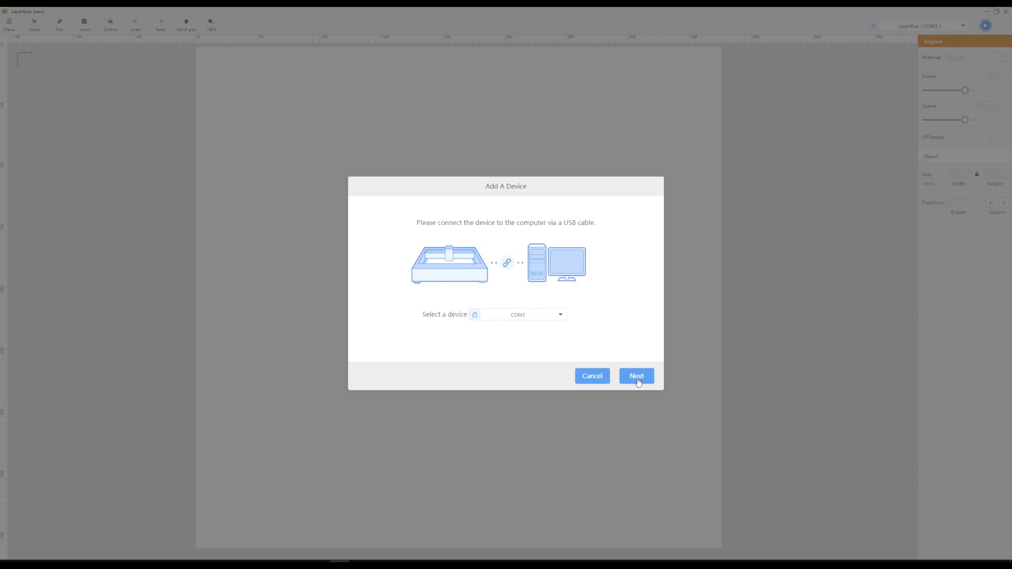
# Import cut.dxf and engrave.dxf so the waffle pieces and labels appear on the canvas
pyautogui.click(636, 375)
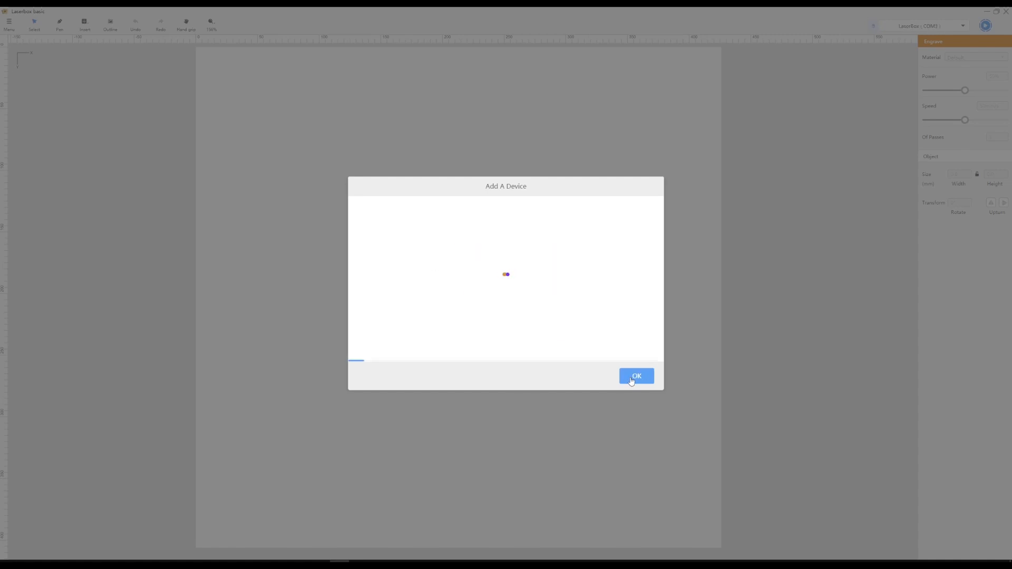
pyautogui.click(636, 375)
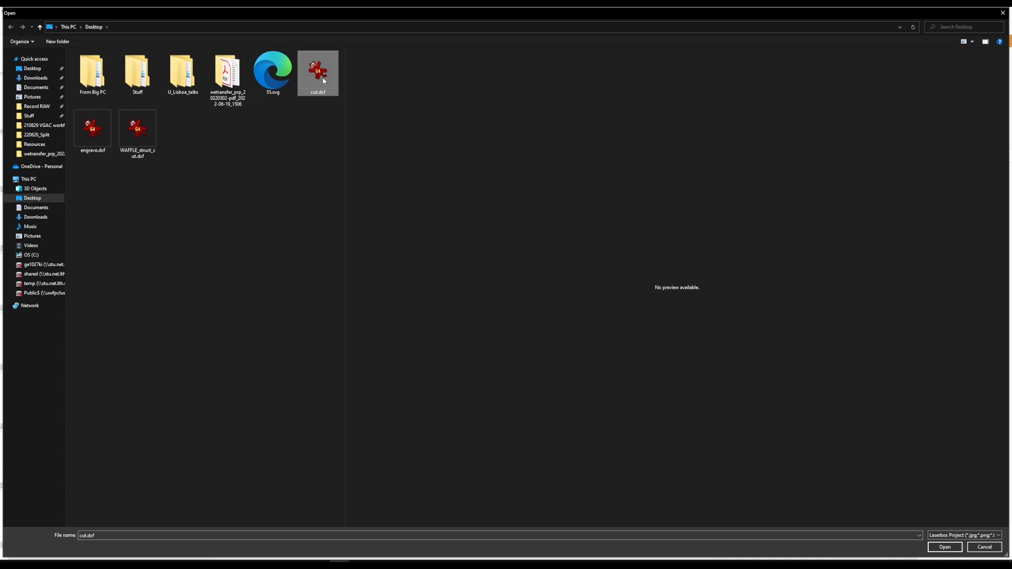
pyautogui.click(944, 547)
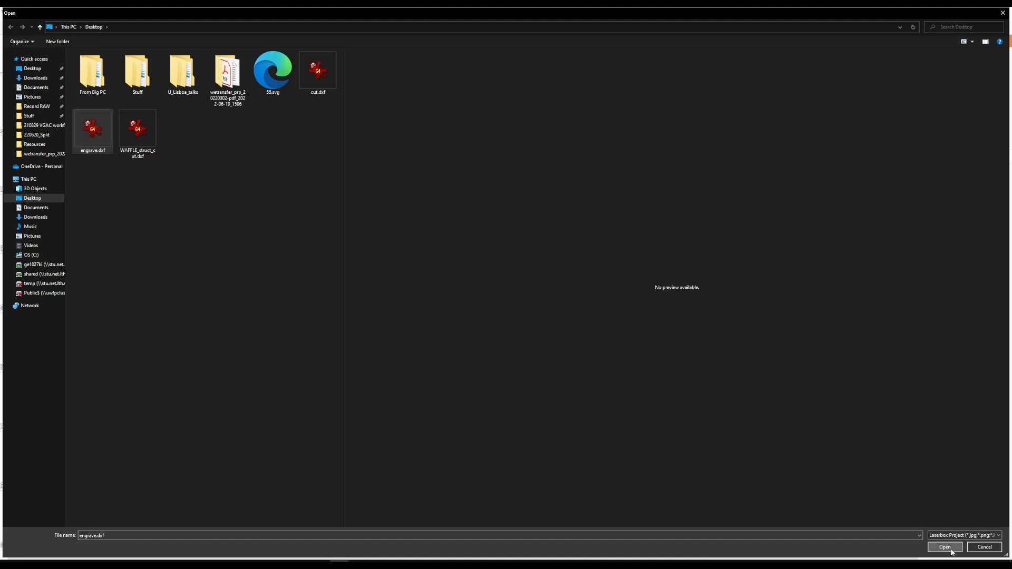
pyautogui.click(945, 547)
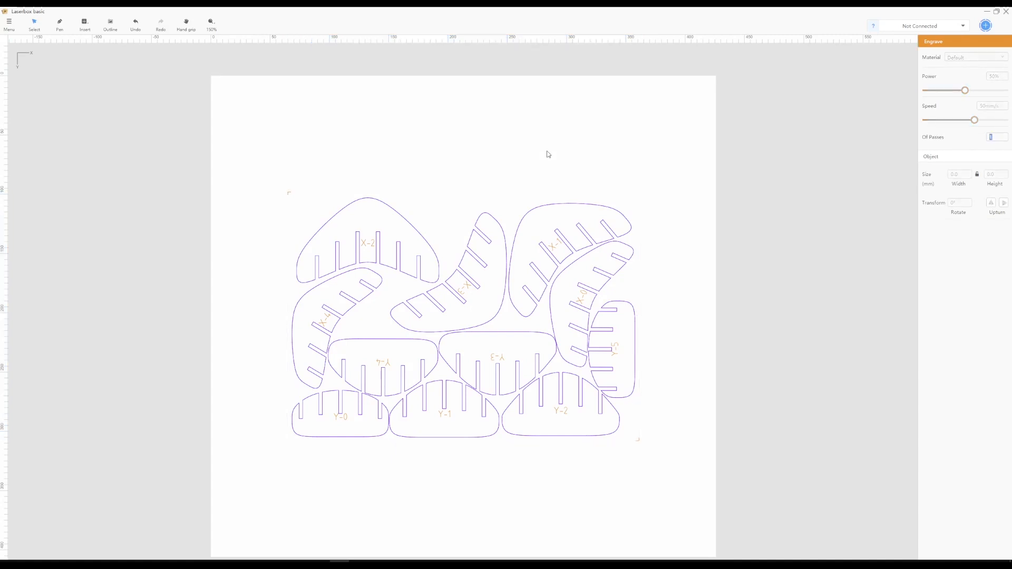
pyautogui.moveTo(289, 199)
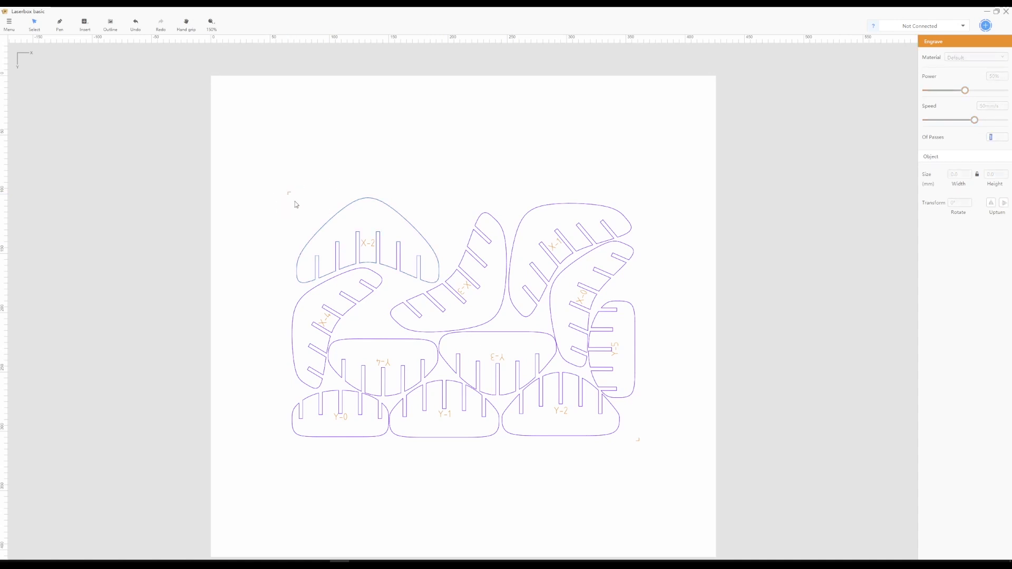
pyautogui.moveTo(684, 404)
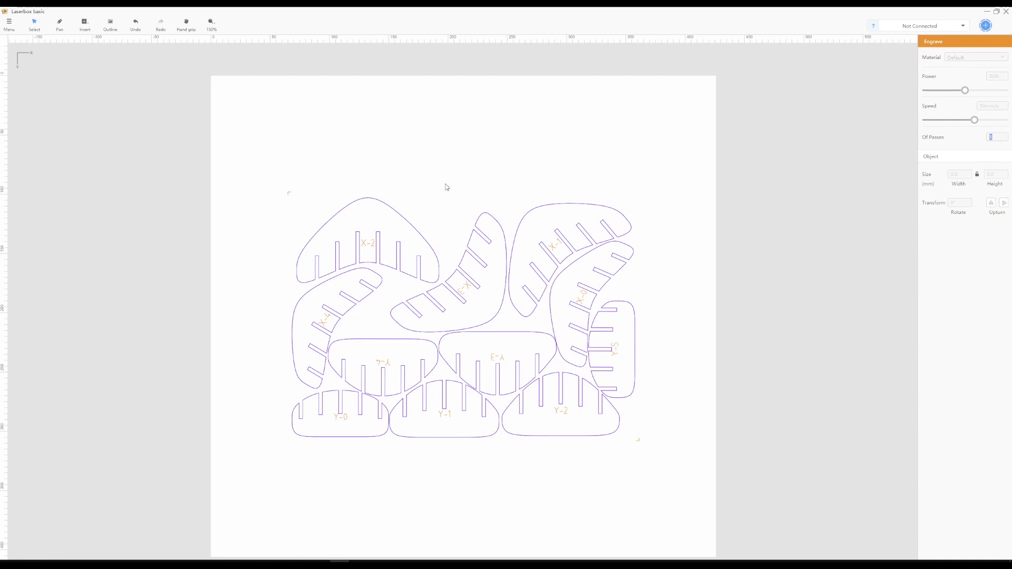
pyautogui.moveTo(956, 85)
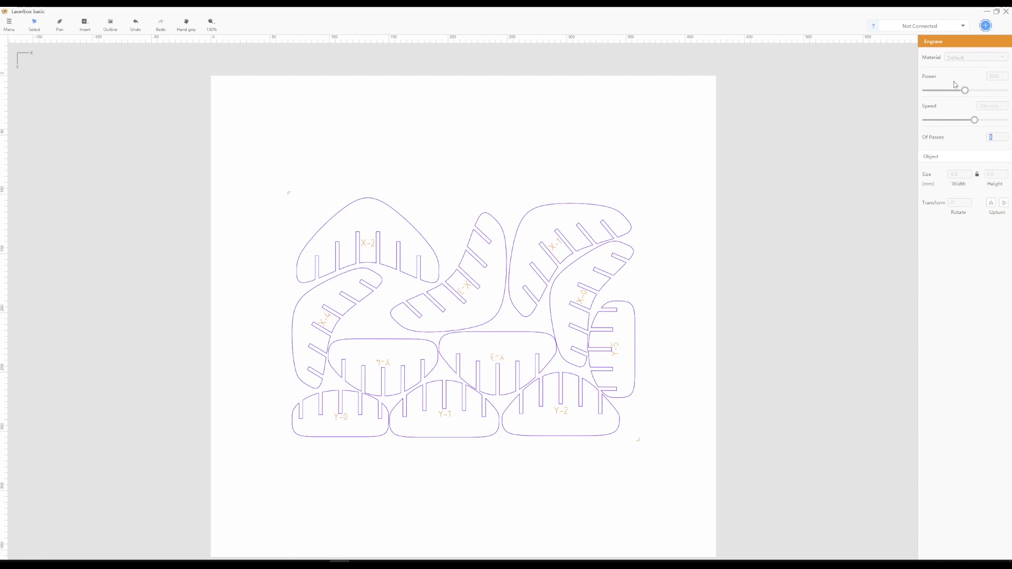
pyautogui.moveTo(370, 240)
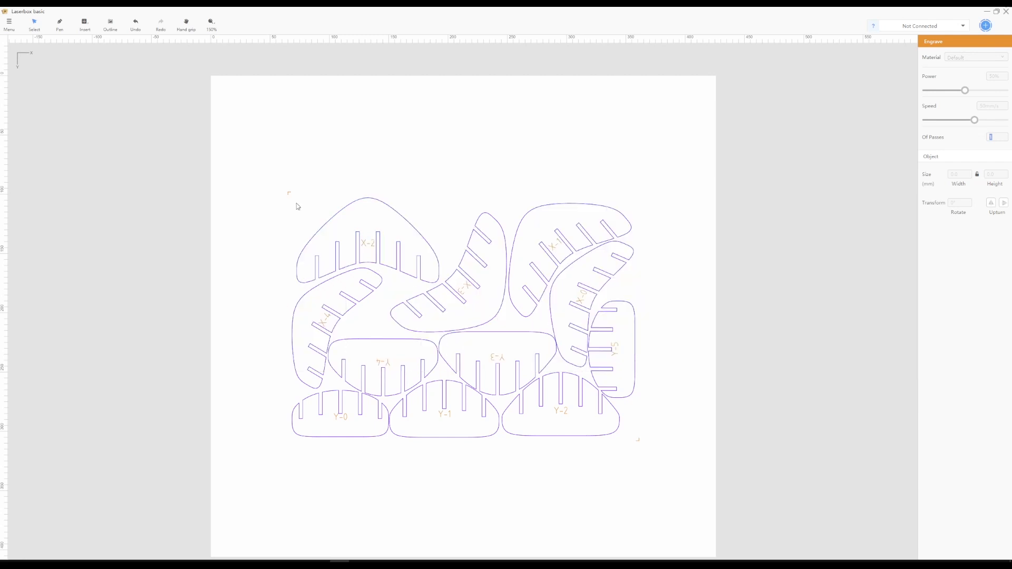
pyautogui.moveTo(961, 80)
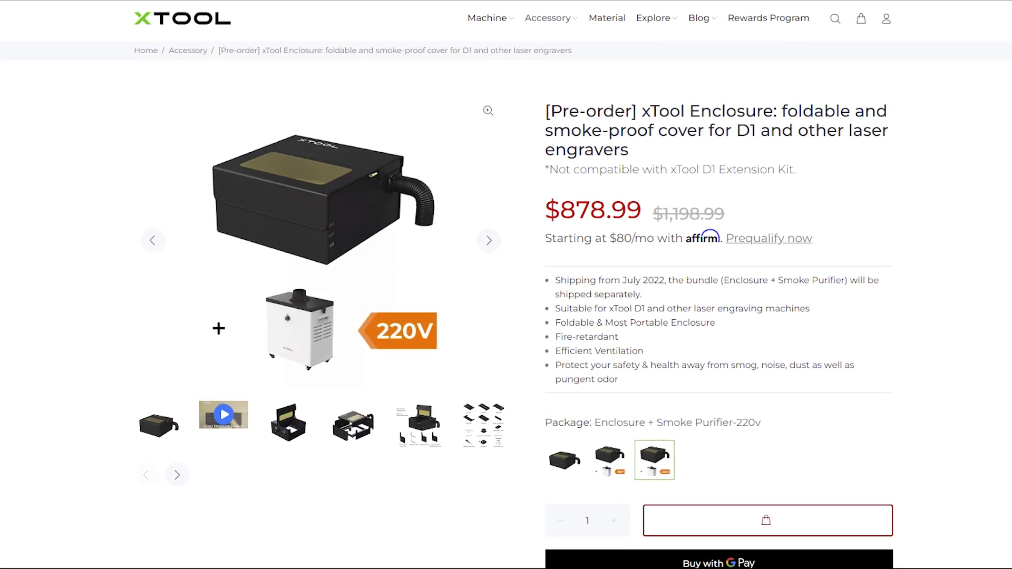
pyautogui.scroll(-3)
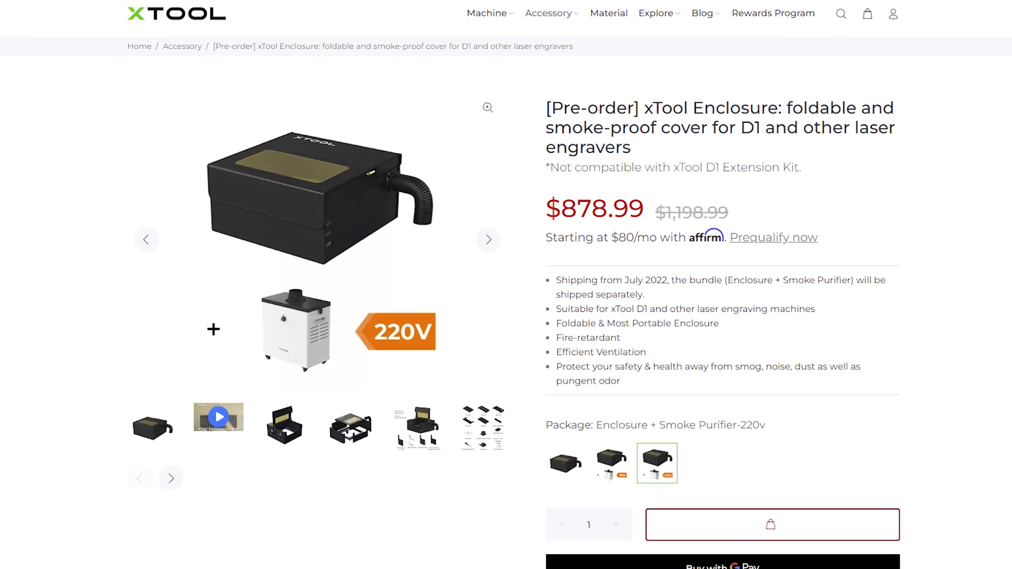
pyautogui.scroll(-3)
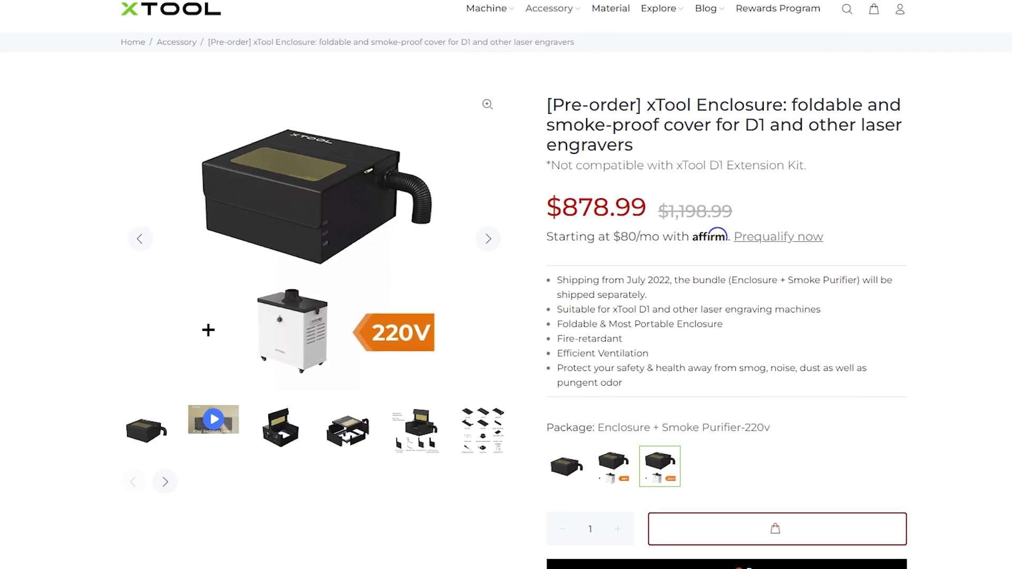
pyautogui.scroll(-3)
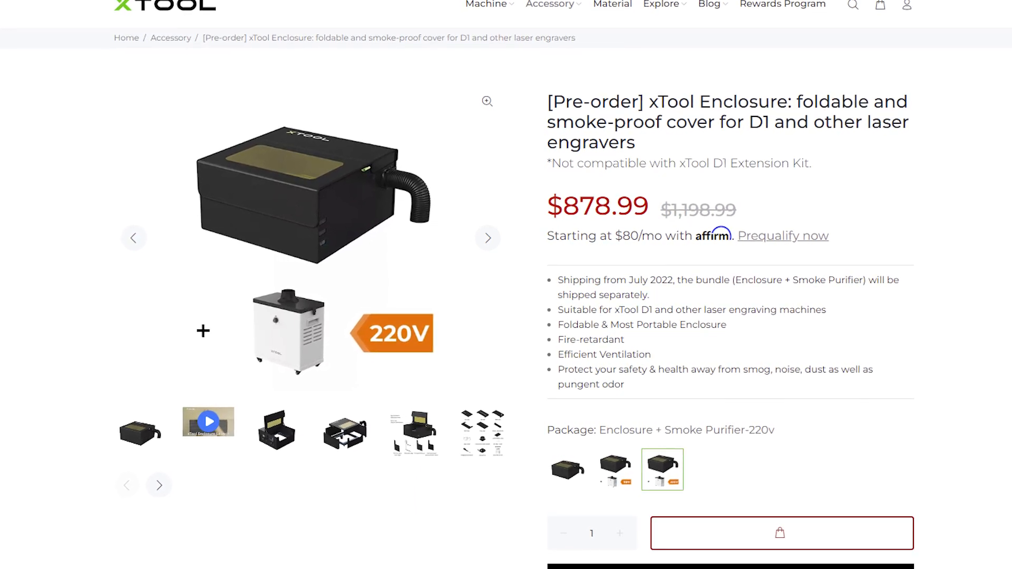
pyautogui.scroll(-3)
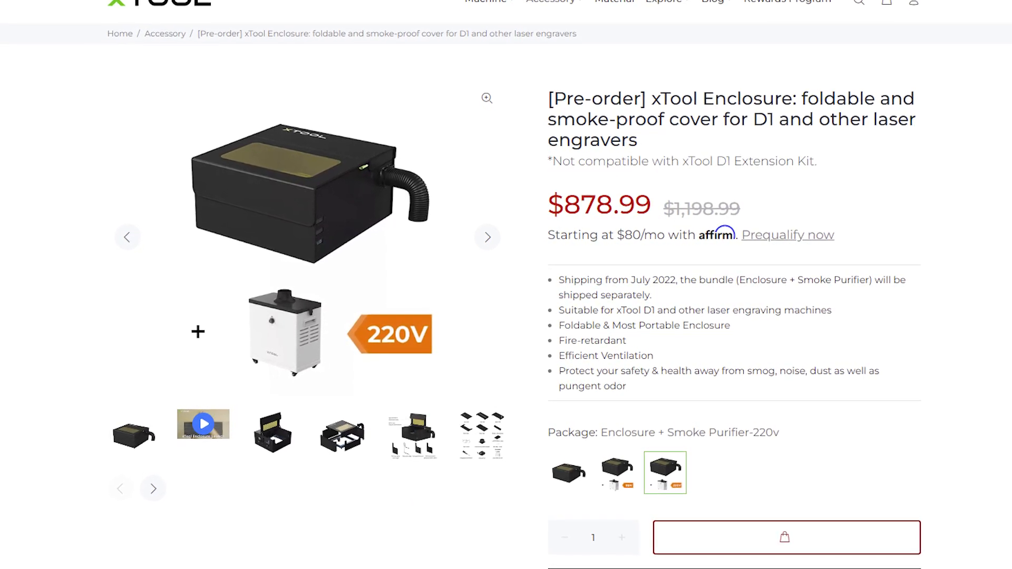
pyautogui.scroll(-3)
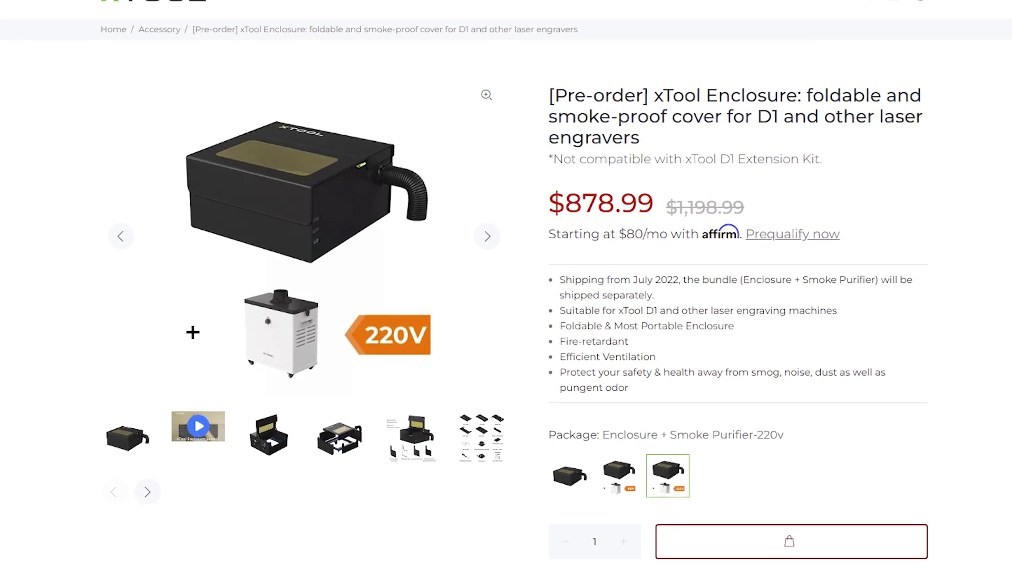